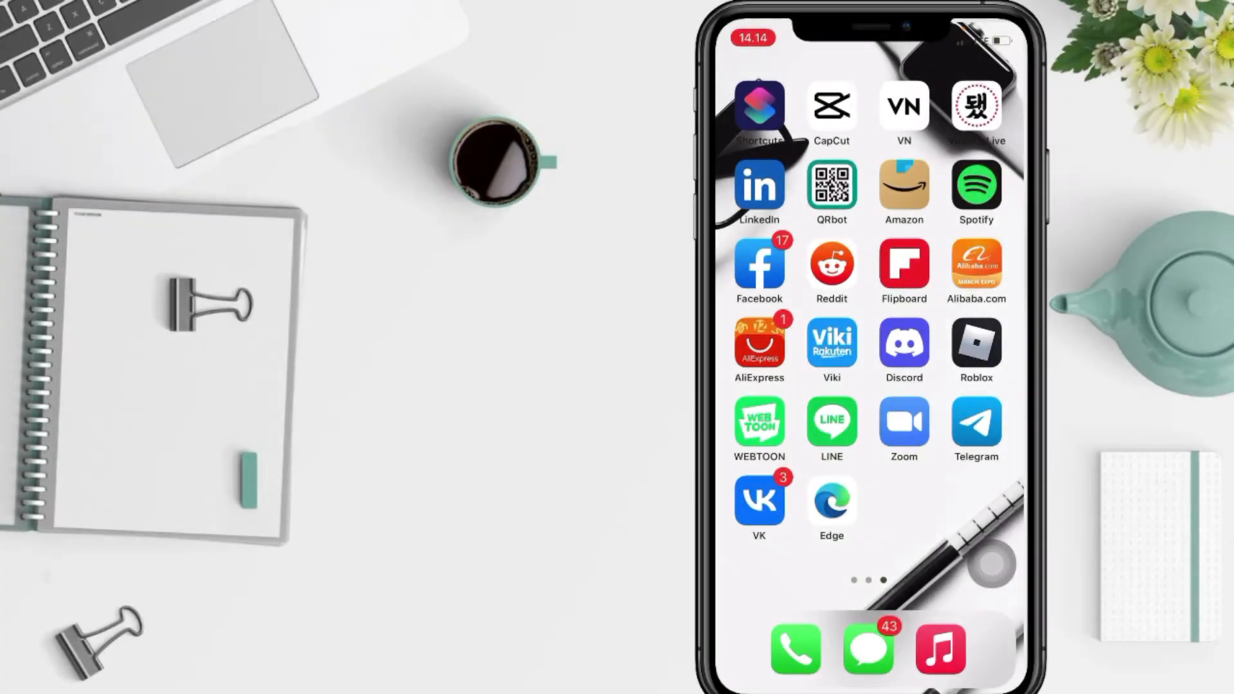
Swipe through the home screen pages to reach the page with the Settings icon.
scroll("left", 3)
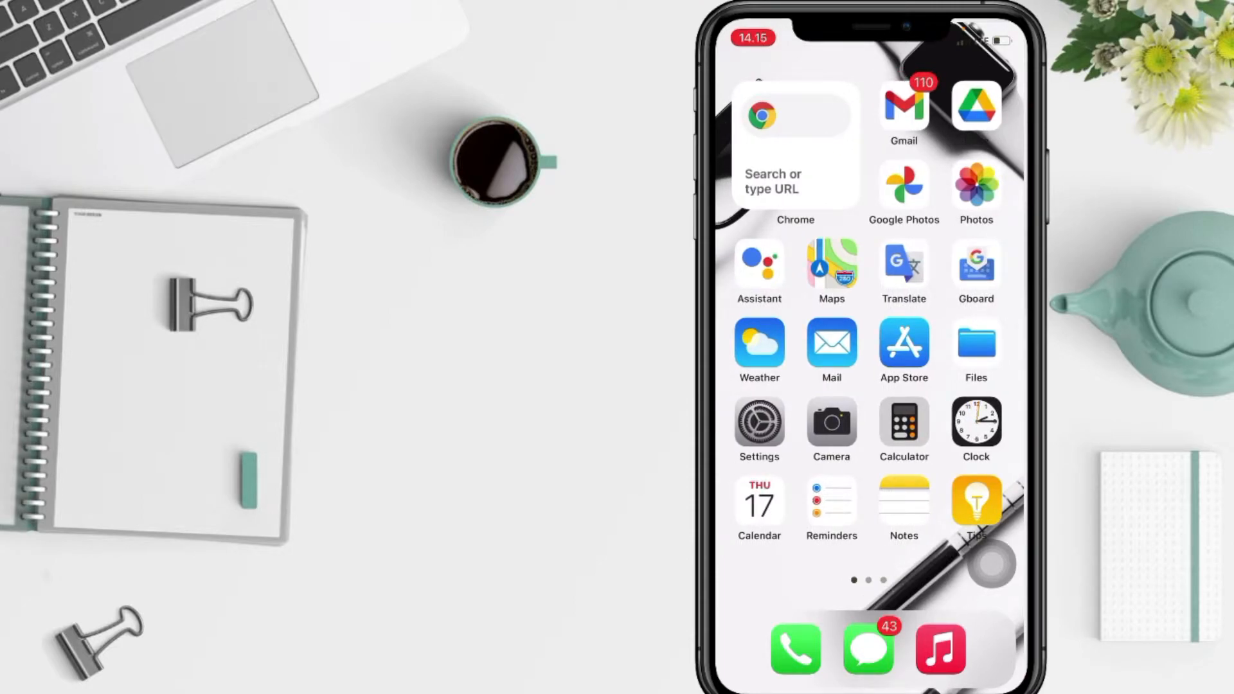
scroll("left", 3)
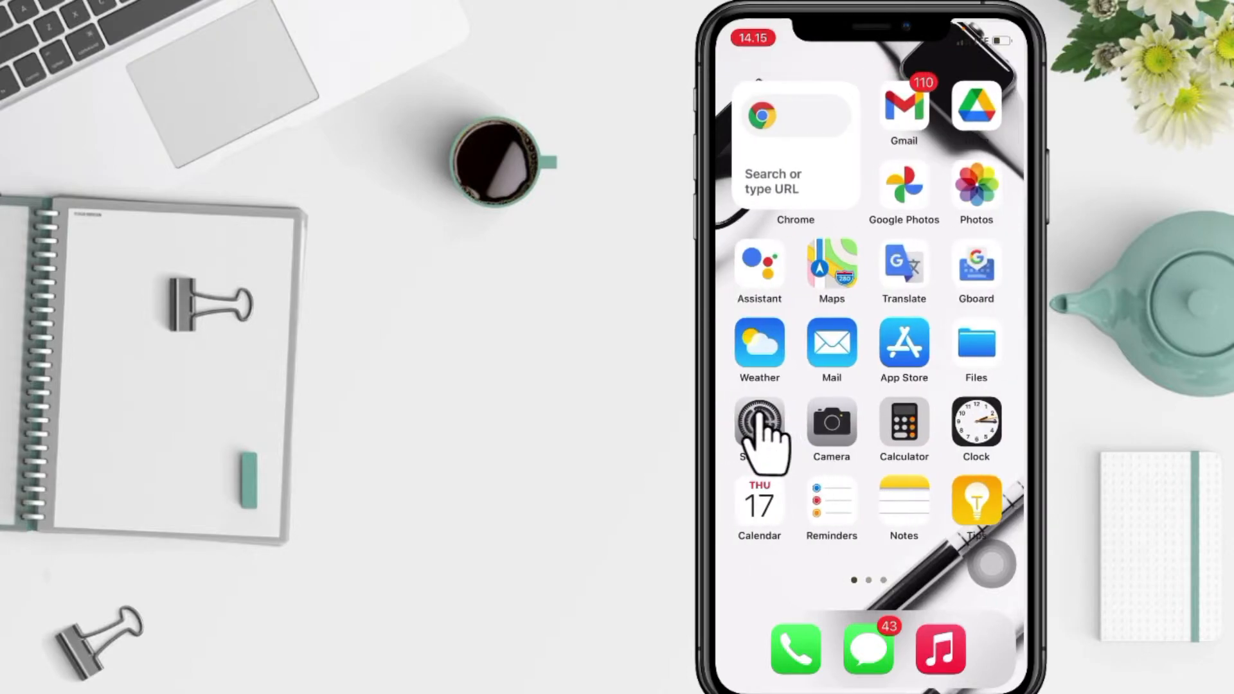
Launch Settings and enter the General page listing About, Software Update and Keyboard.
left_click(758, 426)
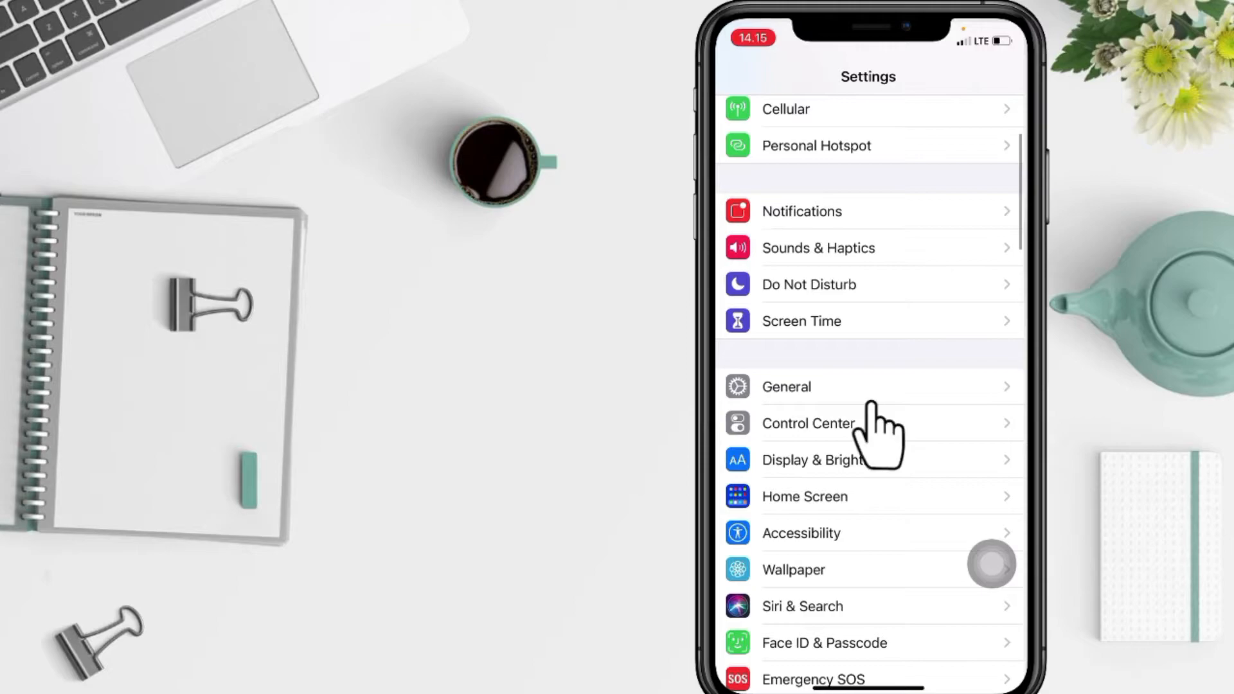
left_click(785, 387)
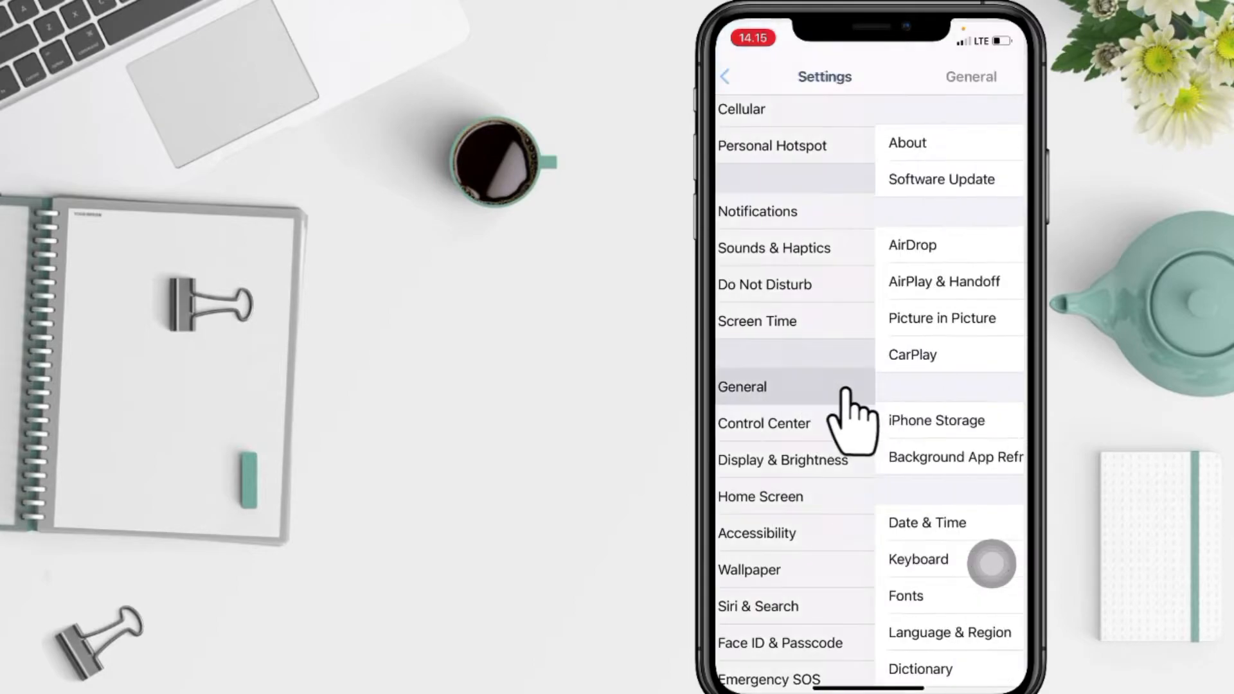
left_click(742, 387)
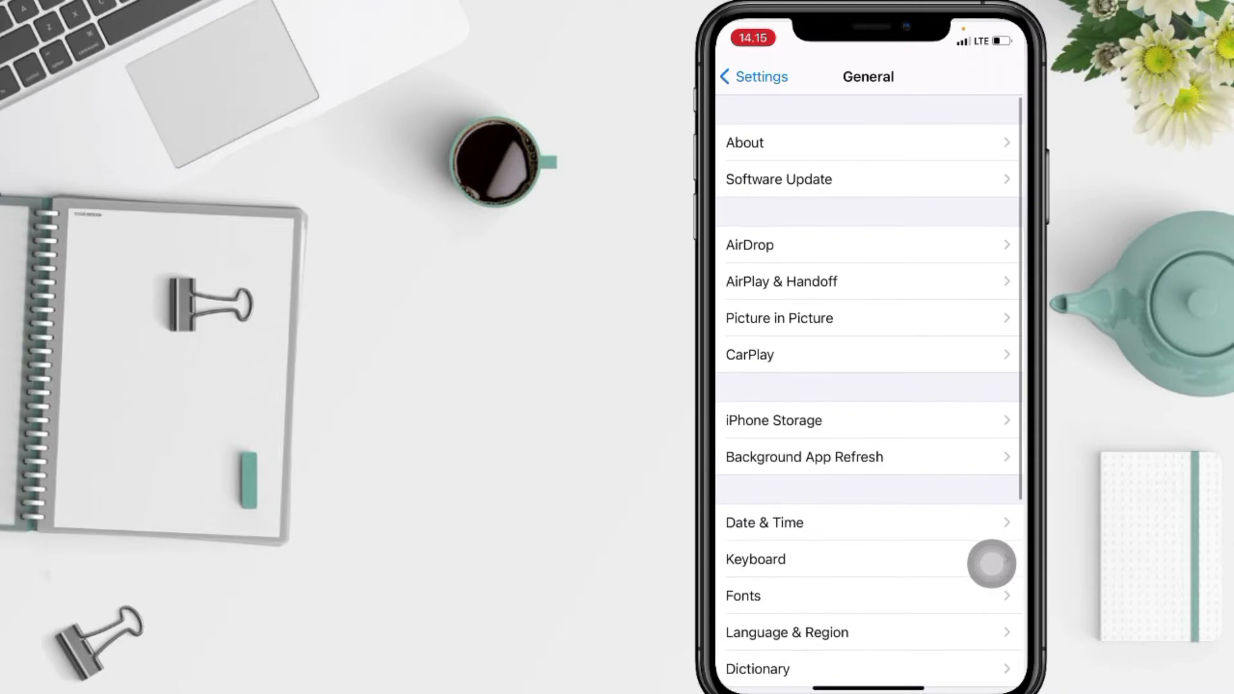
In Picture in Picture, toggle Start PiP Automatically off and back on (green).
left_click(778, 318)
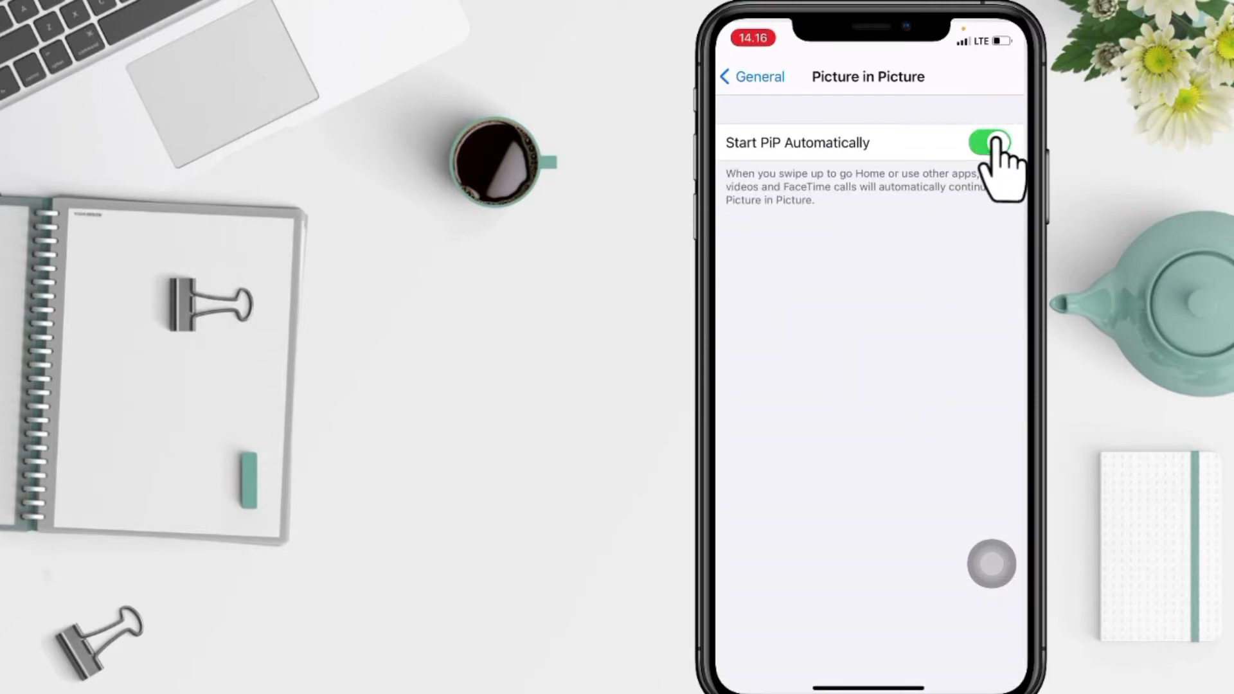
left_click(988, 143)
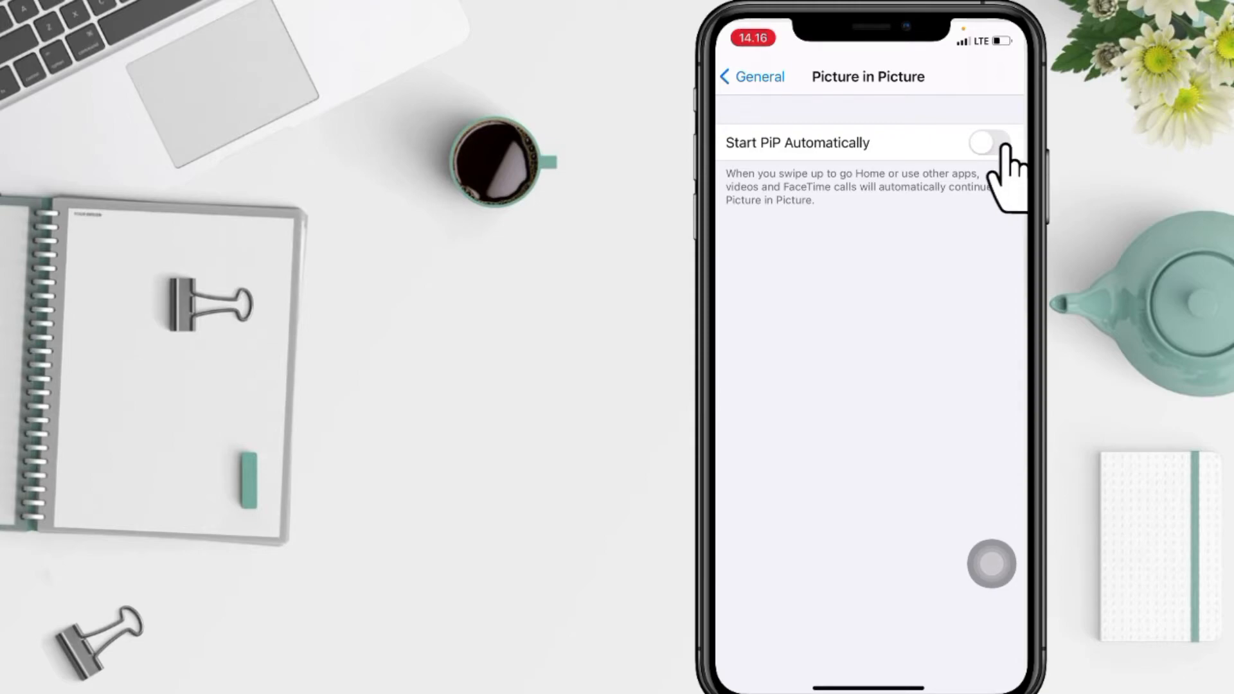
left_click(989, 143)
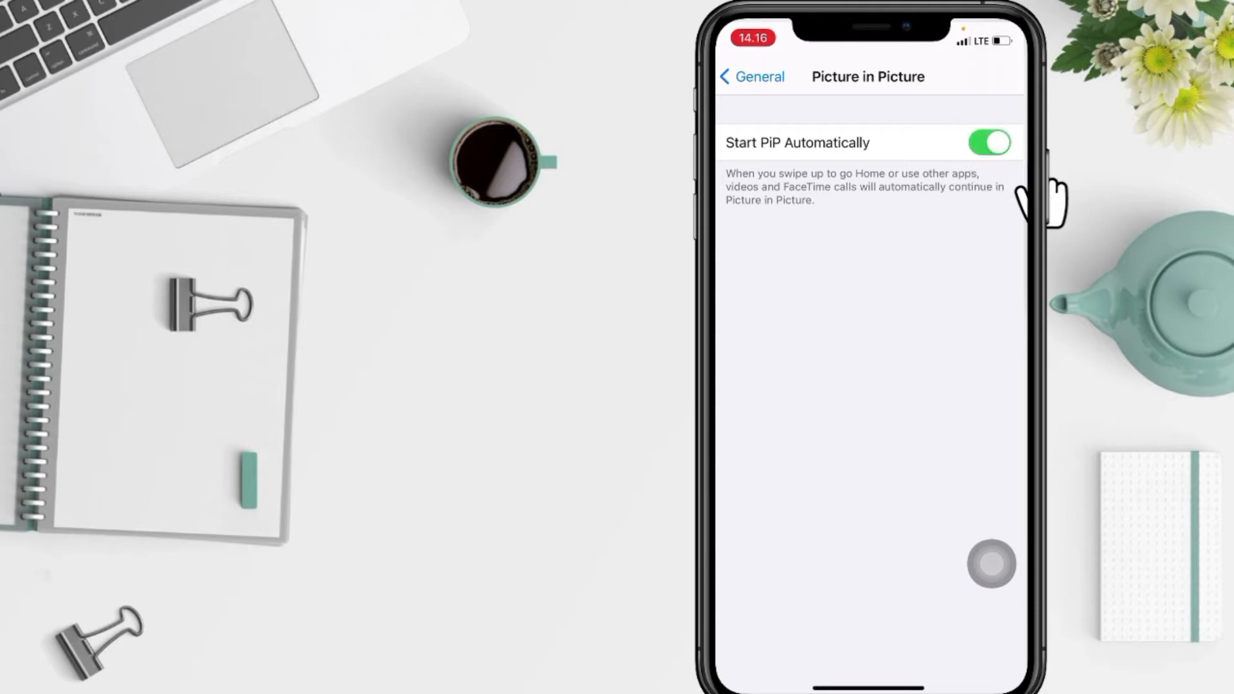
mouse_move(1038, 196)
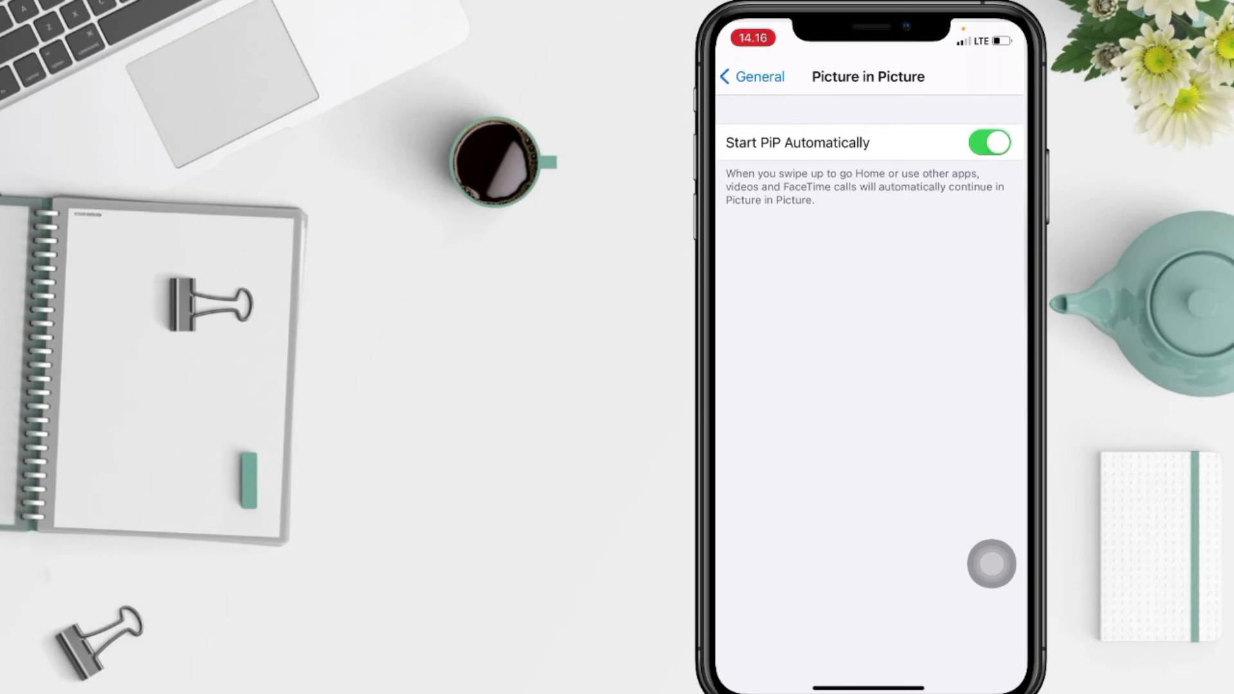
Navigate back through General to the main Settings list.
left_click(752, 76)
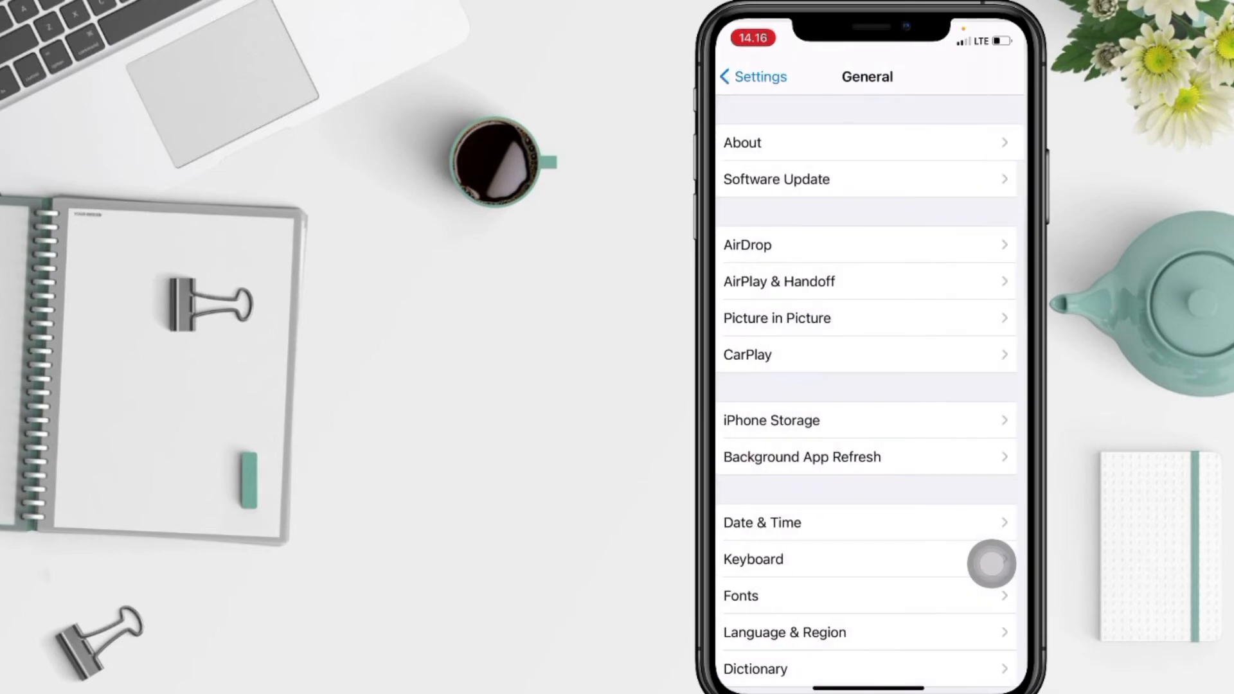
left_click(752, 76)
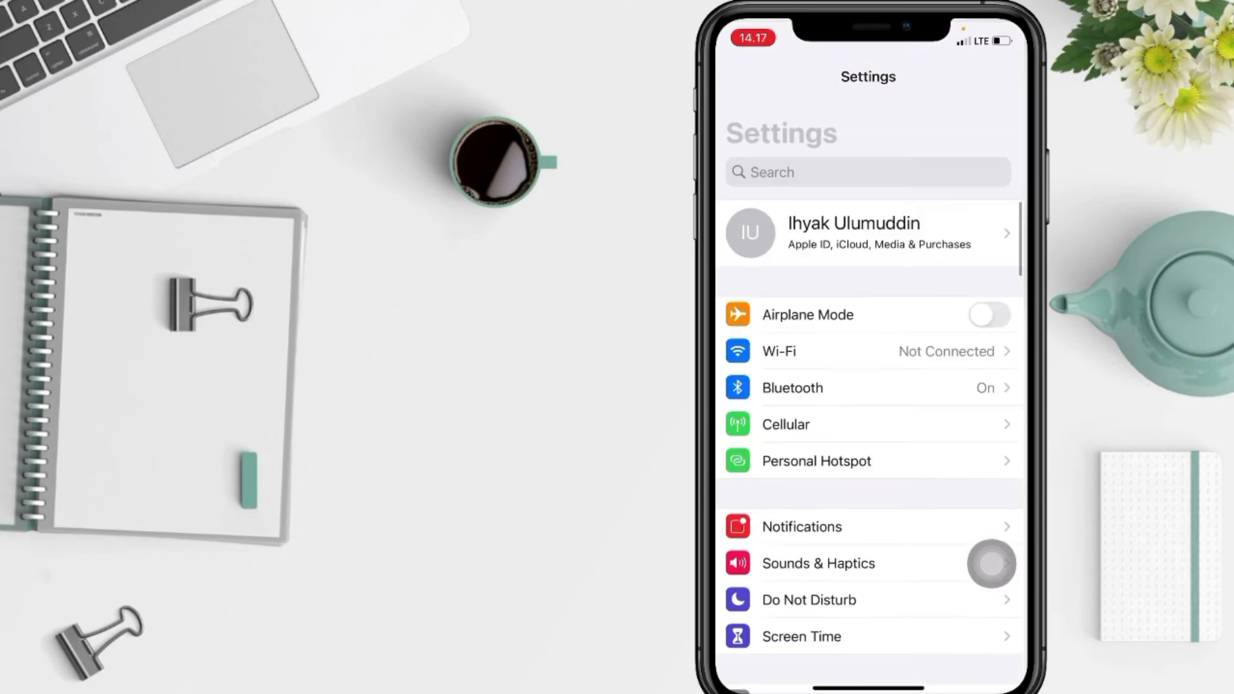